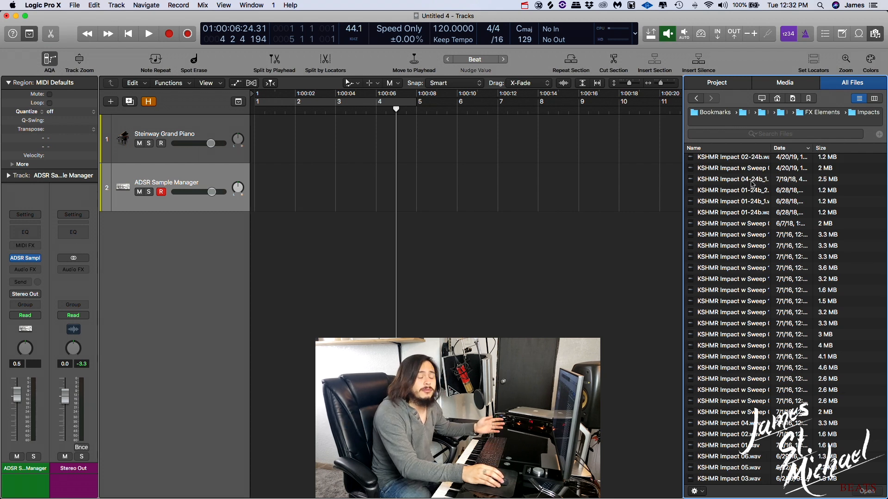
Step: Preview KSHMR Impact 04.wav, then its new 24-bit copy KSHMR Impact 04-24b.wav
left_click(749, 179)
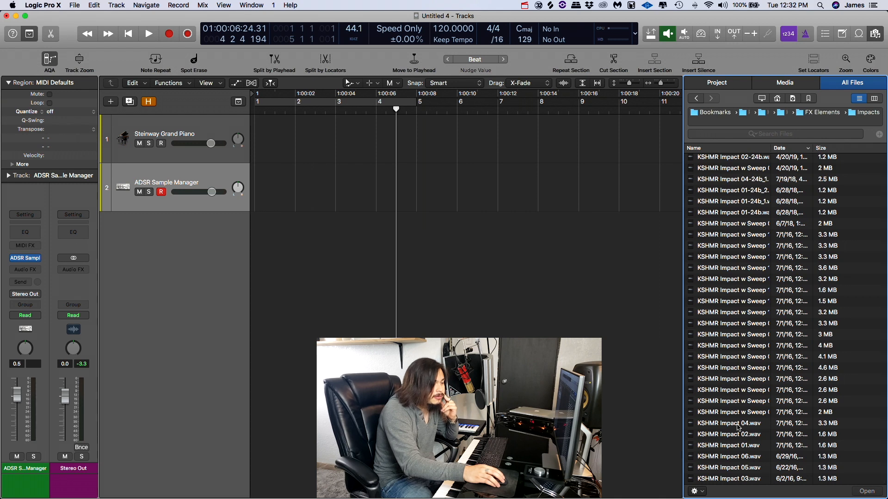
left_click(728, 423)
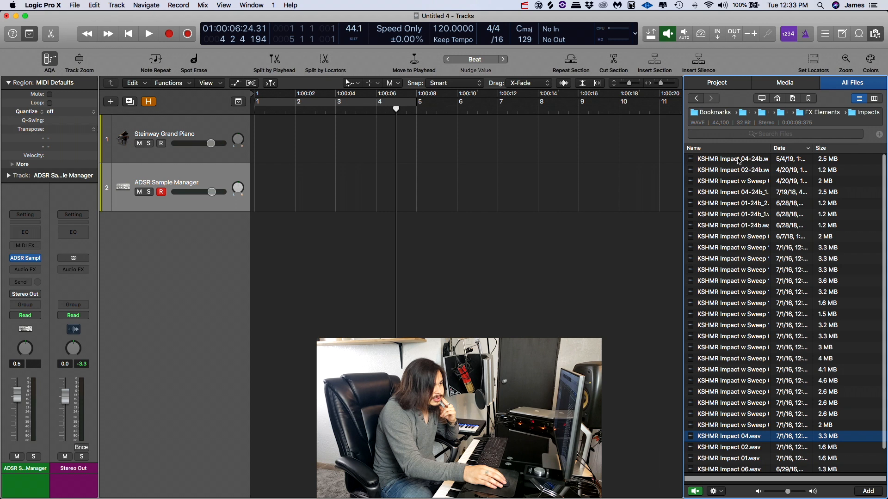
left_click(732, 158)
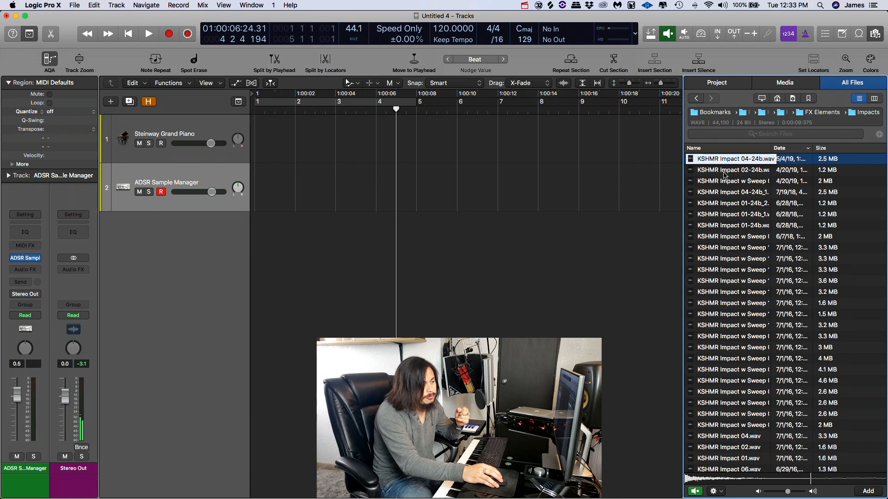
scroll("down", 3)
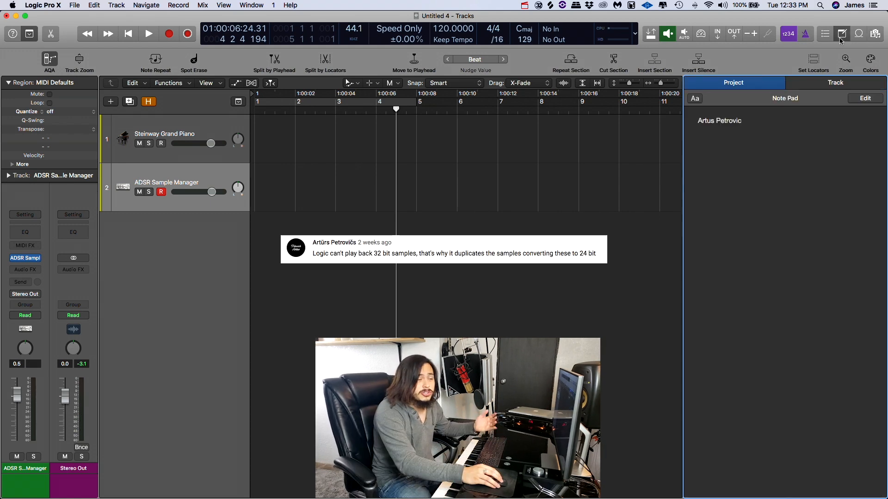
Step: Switch the right panel from Note Pad back to the All Files list of KSHMR impacts
left_click(873, 33)
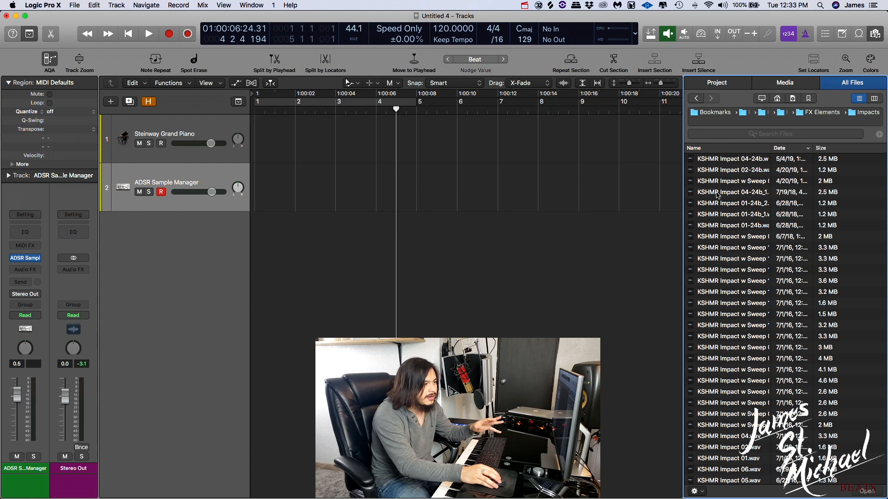
left_click(733, 192)
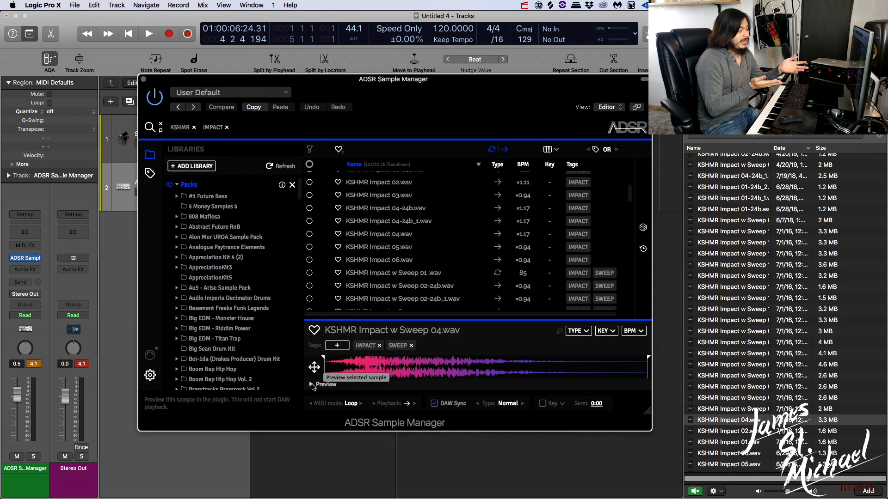
Step: Preview the loaded KSHMR Impact w Sweep 04.wav in the ADSR Sample Manager
left_click(313, 385)
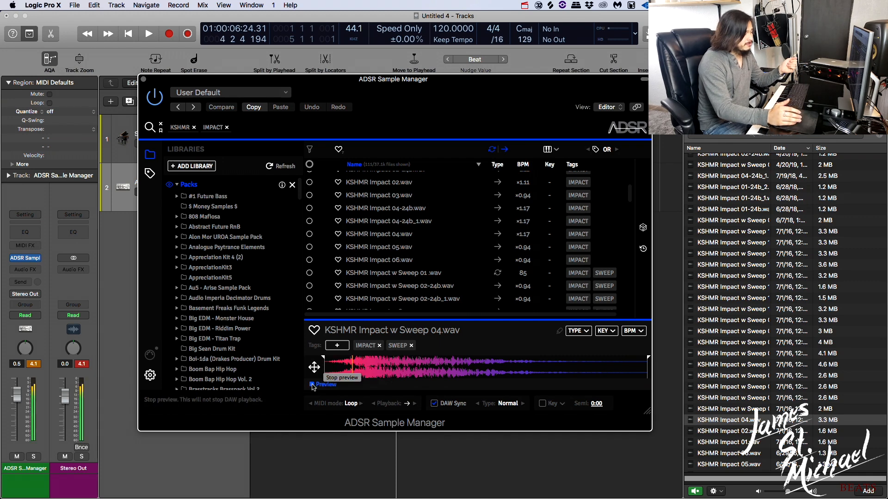